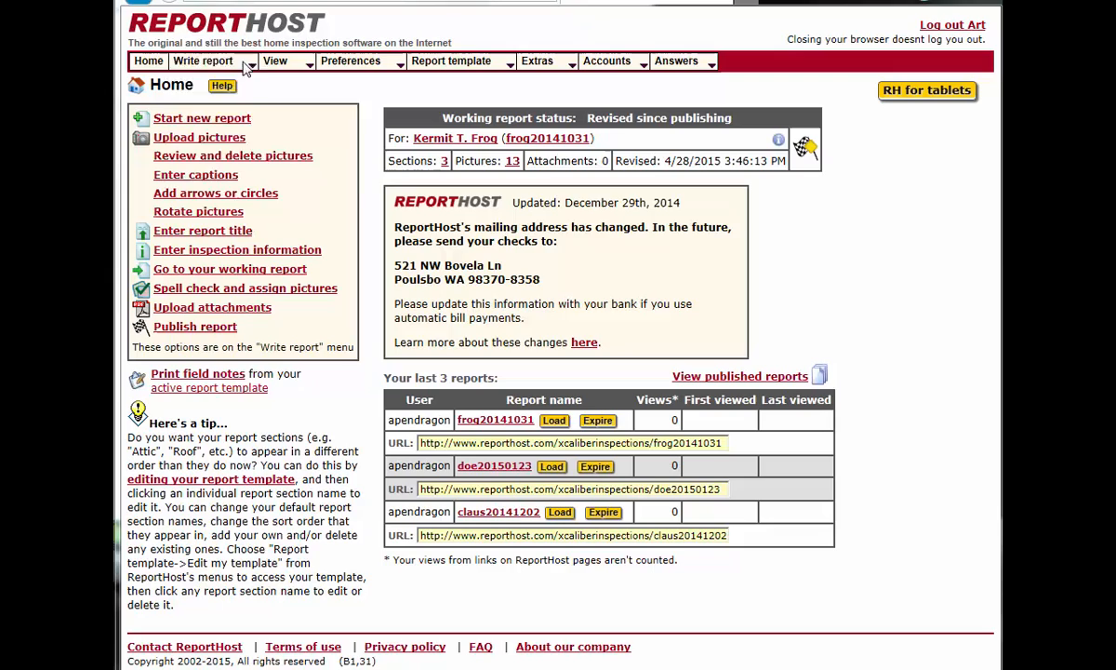
Open the working report preview and scroll down to the Basement section's three concerns
left_click(207, 61)
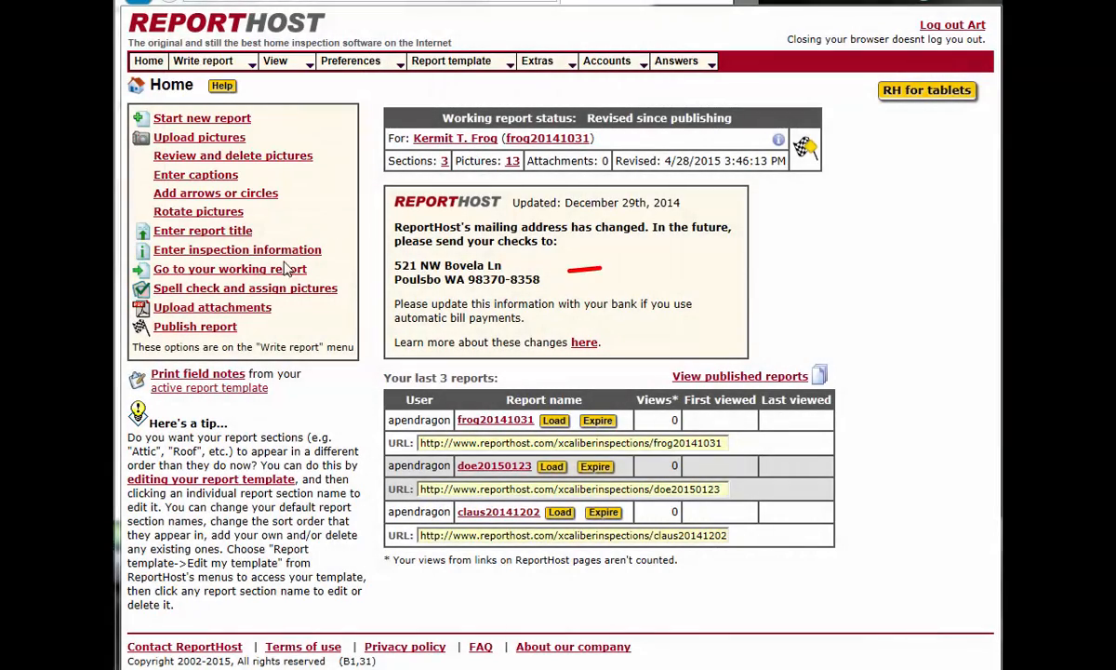
left_click(230, 268)
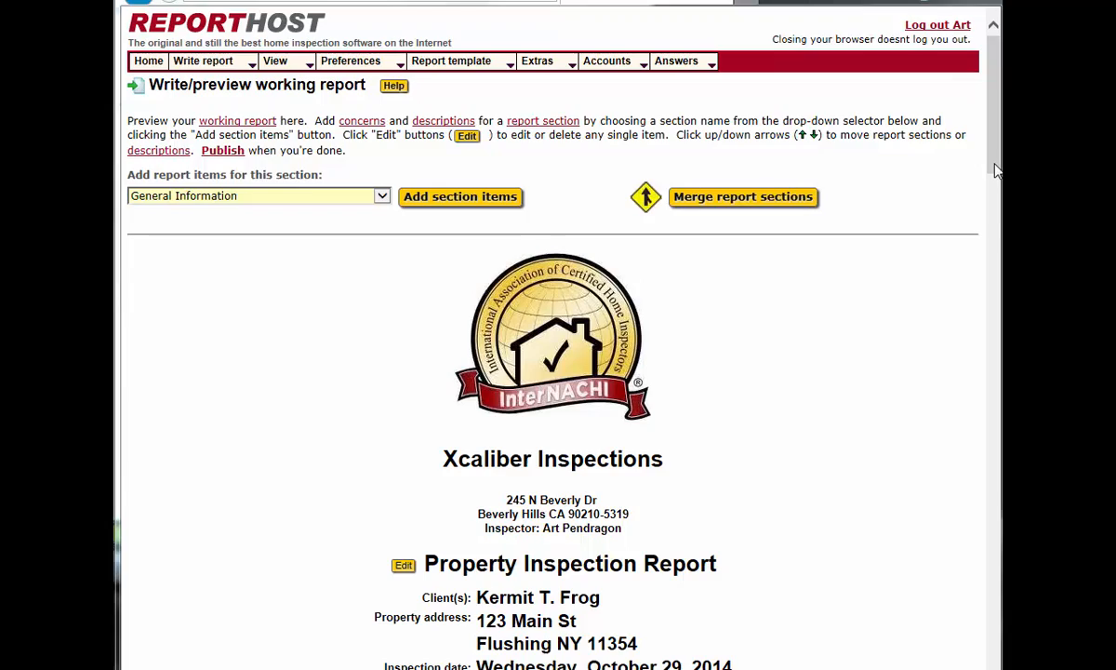
scroll("down", 3)
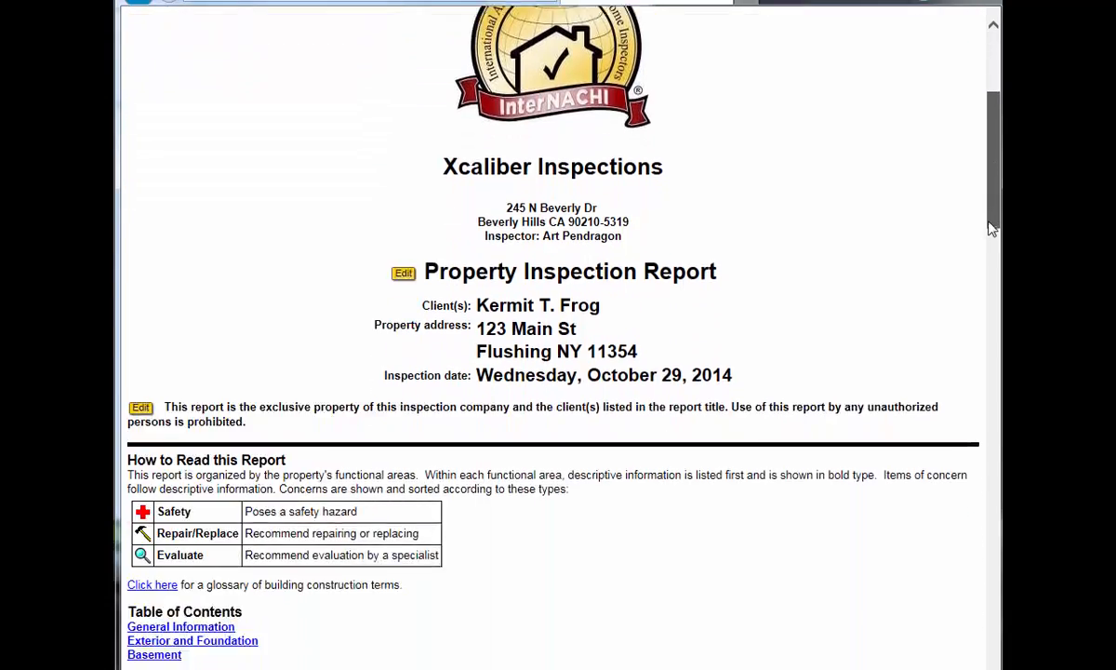
scroll("down", 3)
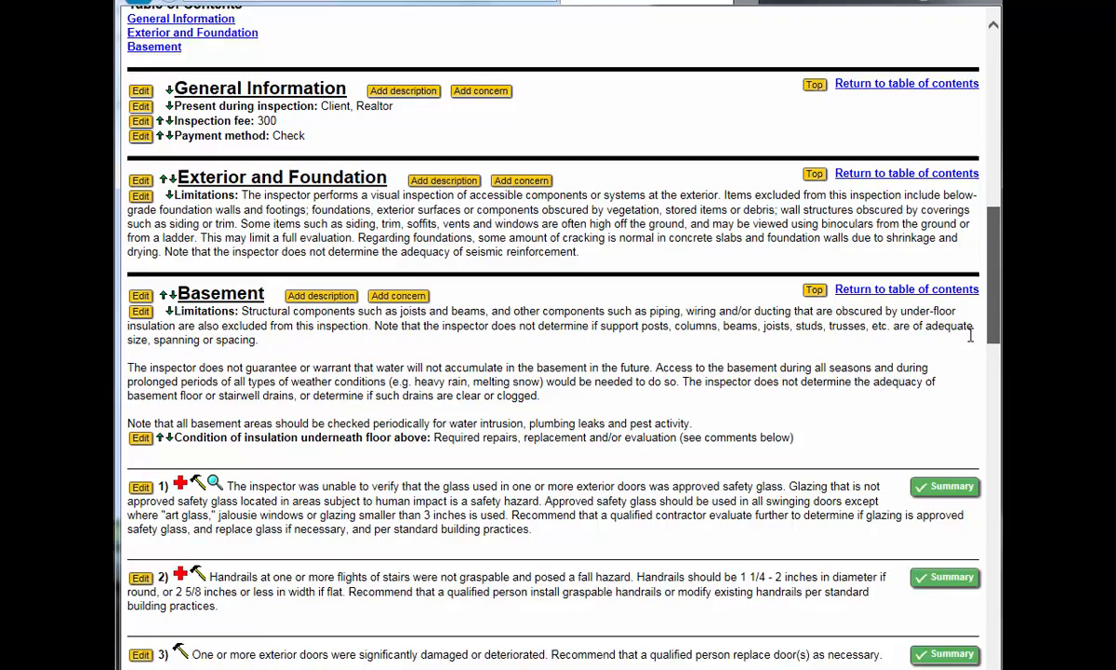
scroll("down", 3)
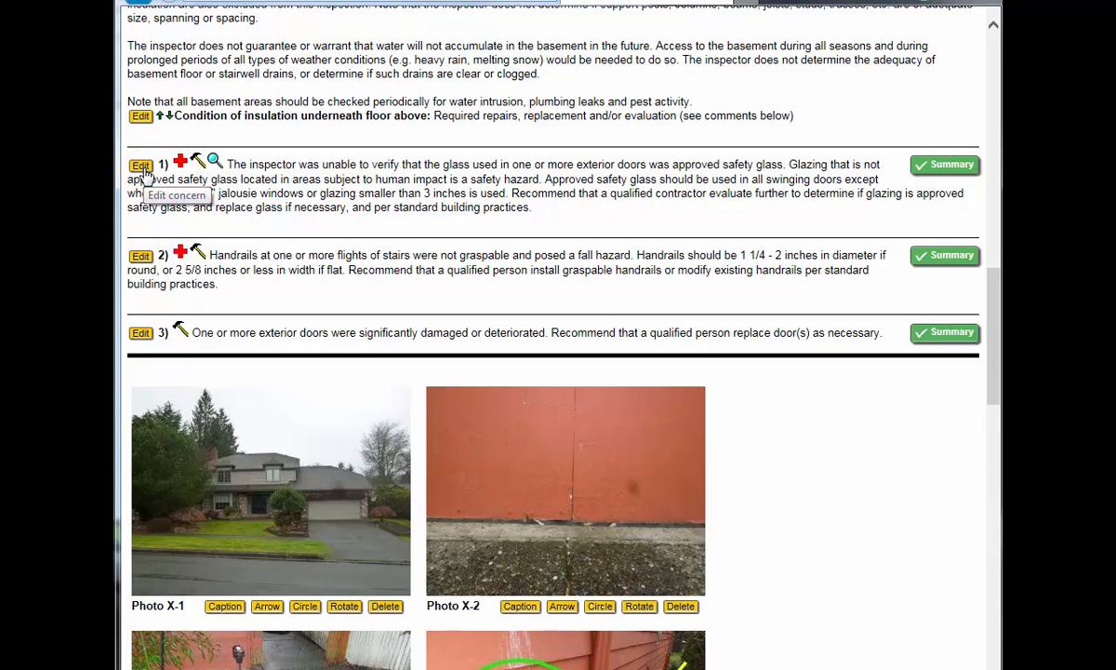
Edit the unverified safety glass concern and bring up its picture picker
left_click(141, 164)
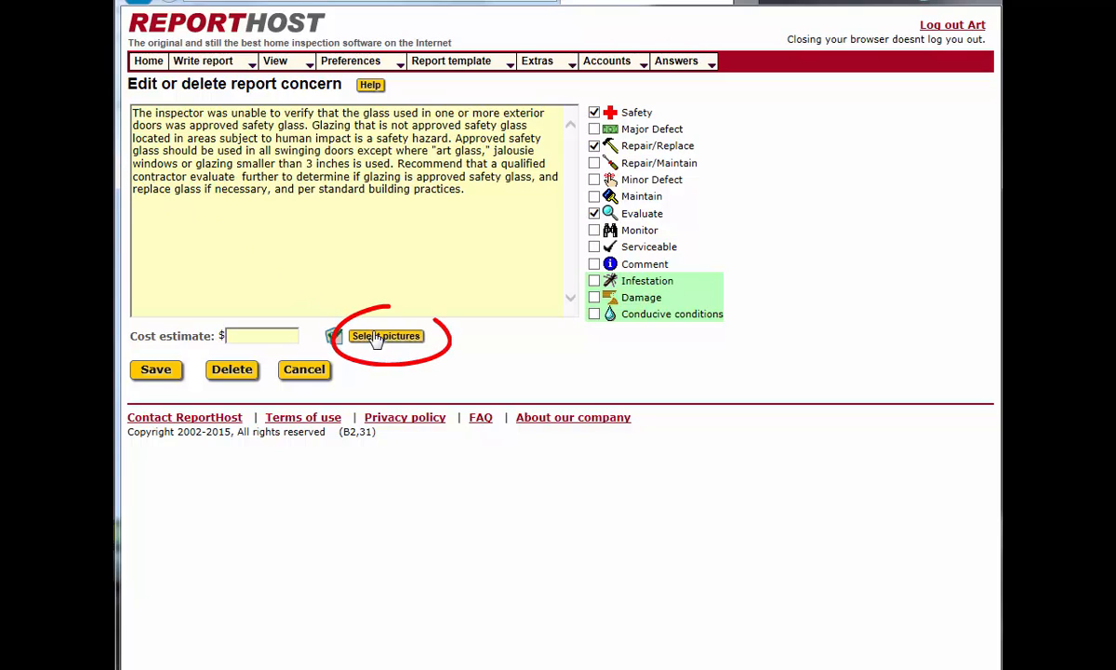
left_click(386, 336)
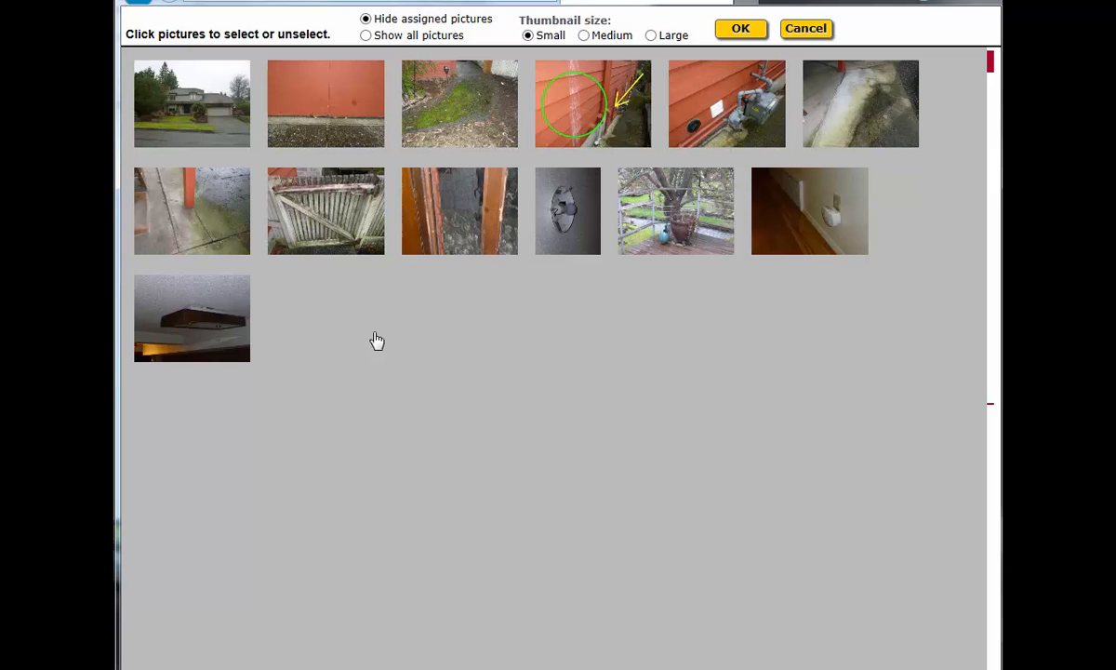
mouse_move(595, 104)
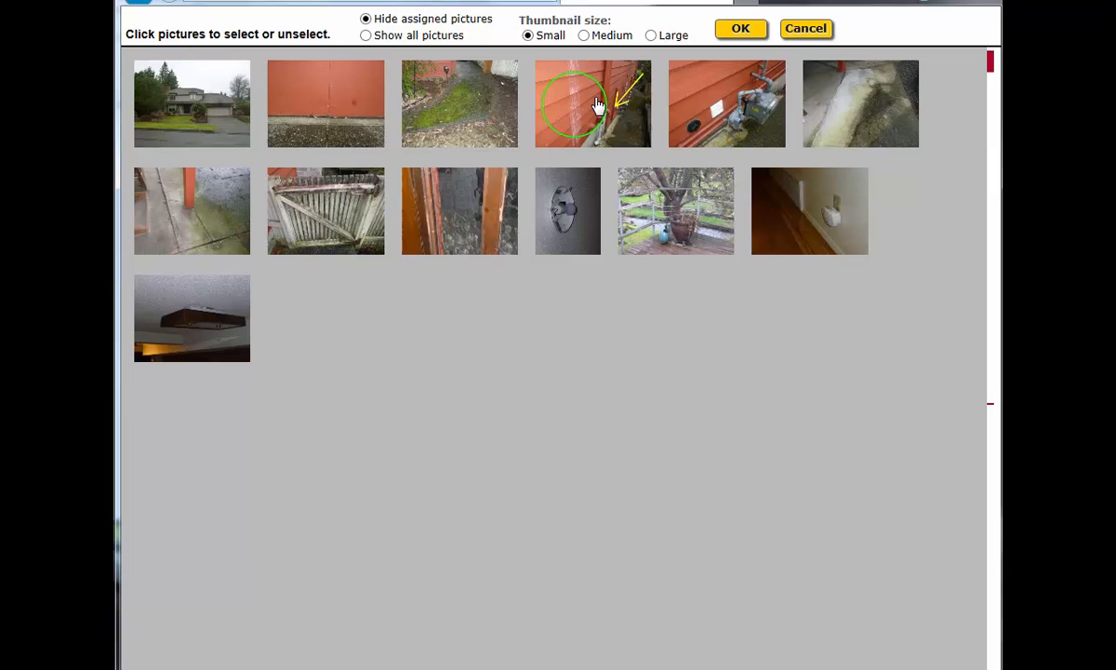
Pick the circled siding, doorway and weathered wooden gate photos
left_click(590, 102)
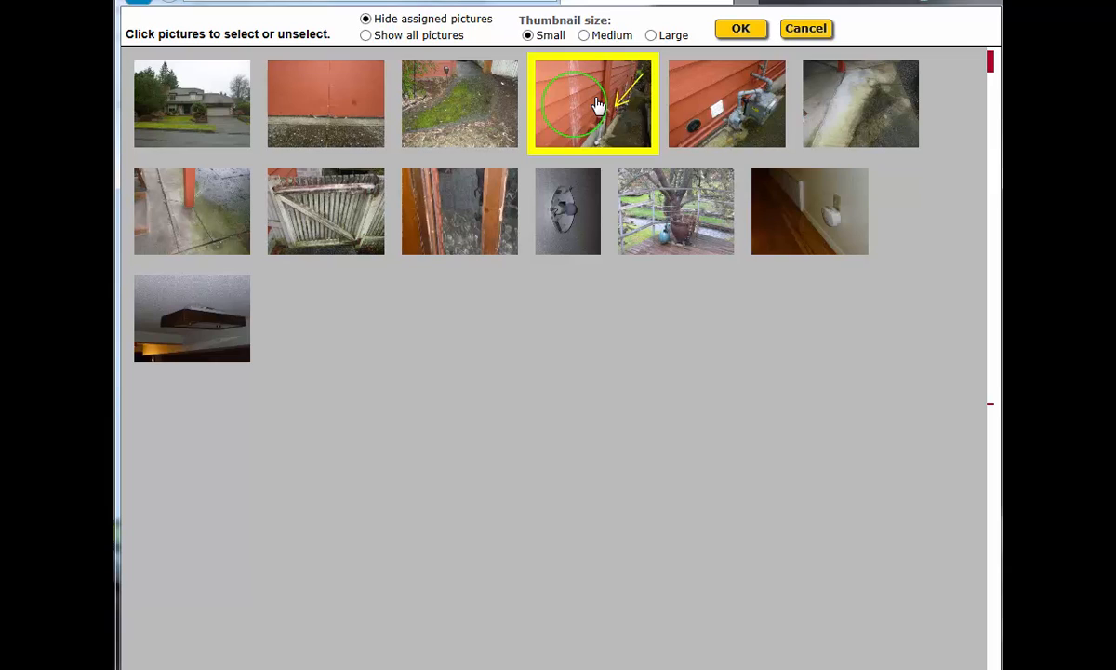
mouse_move(491, 197)
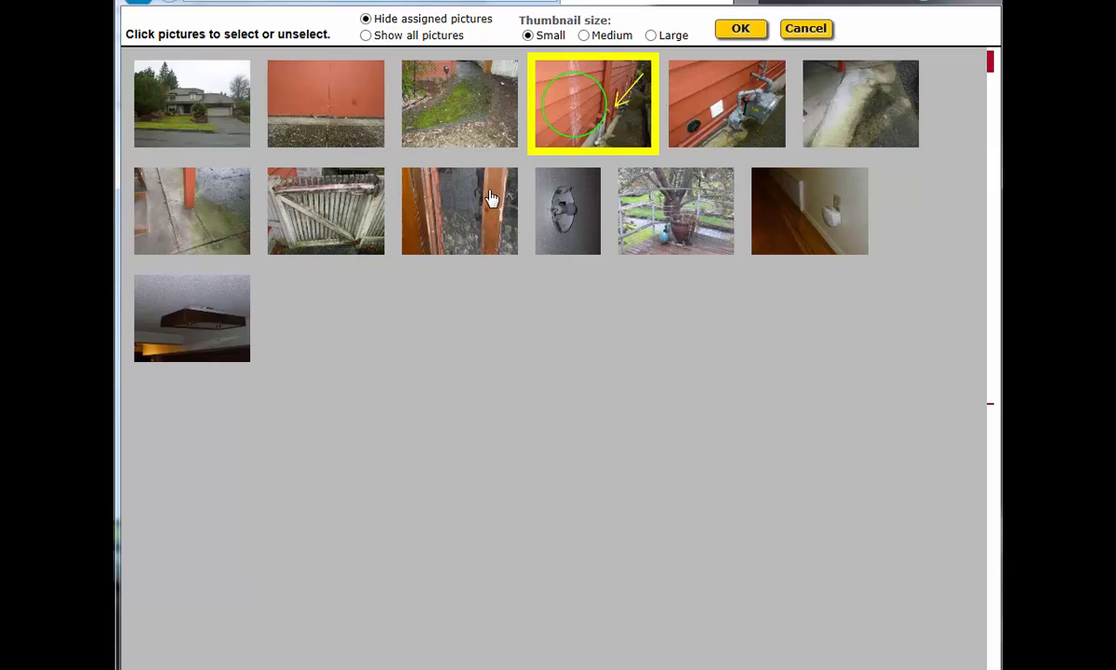
left_click(459, 210)
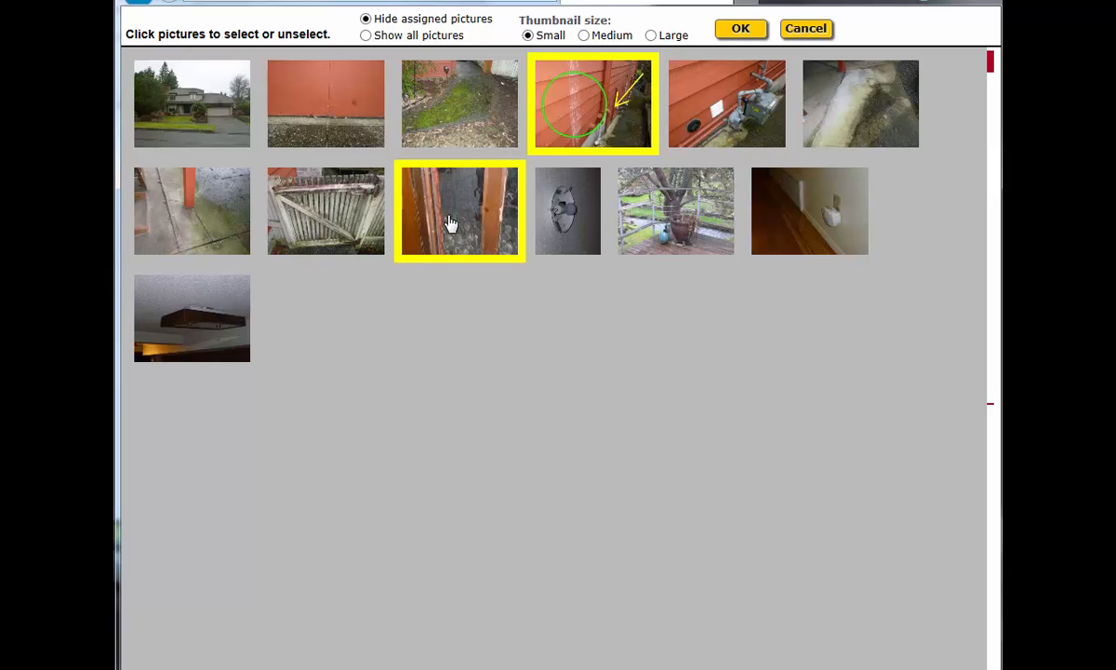
left_click(325, 210)
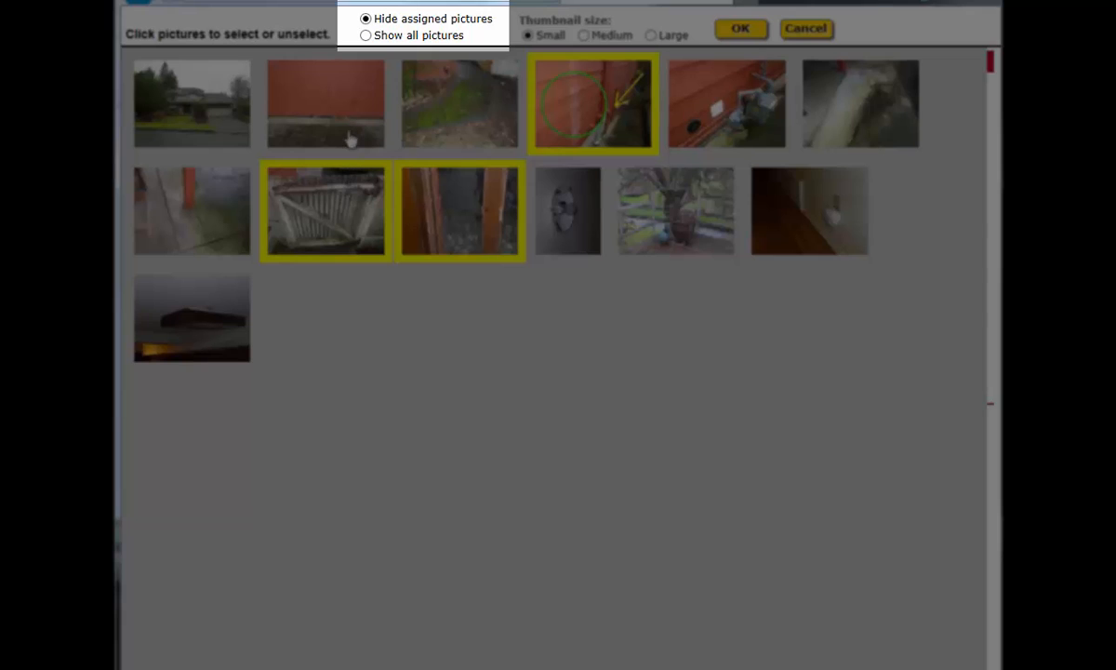
mouse_move(365, 73)
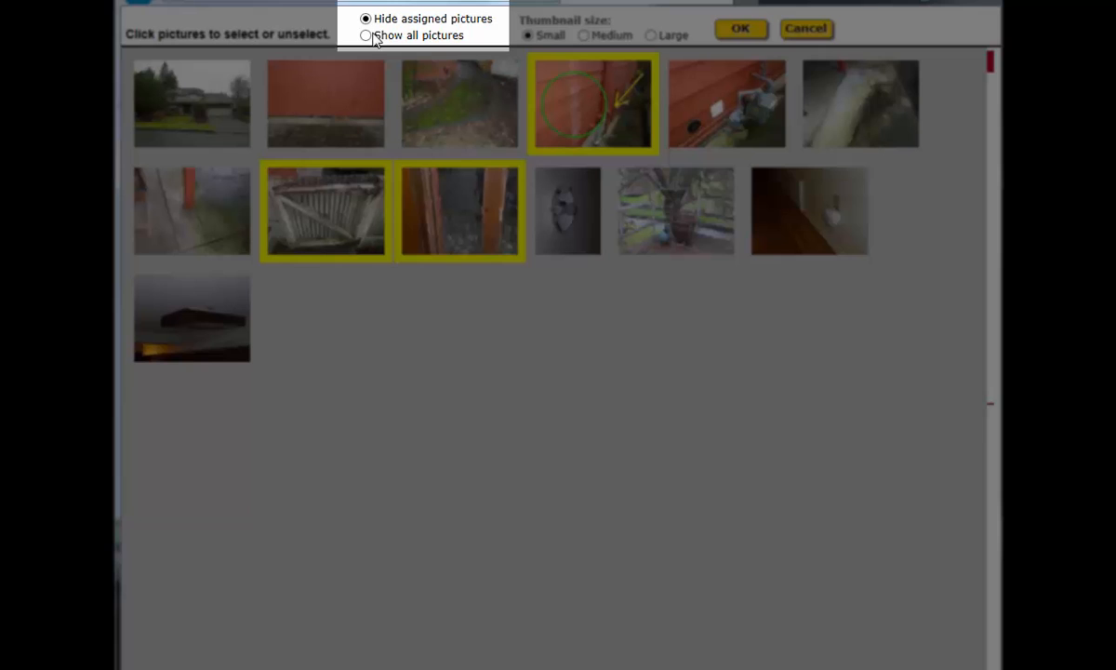
mouse_move(370, 23)
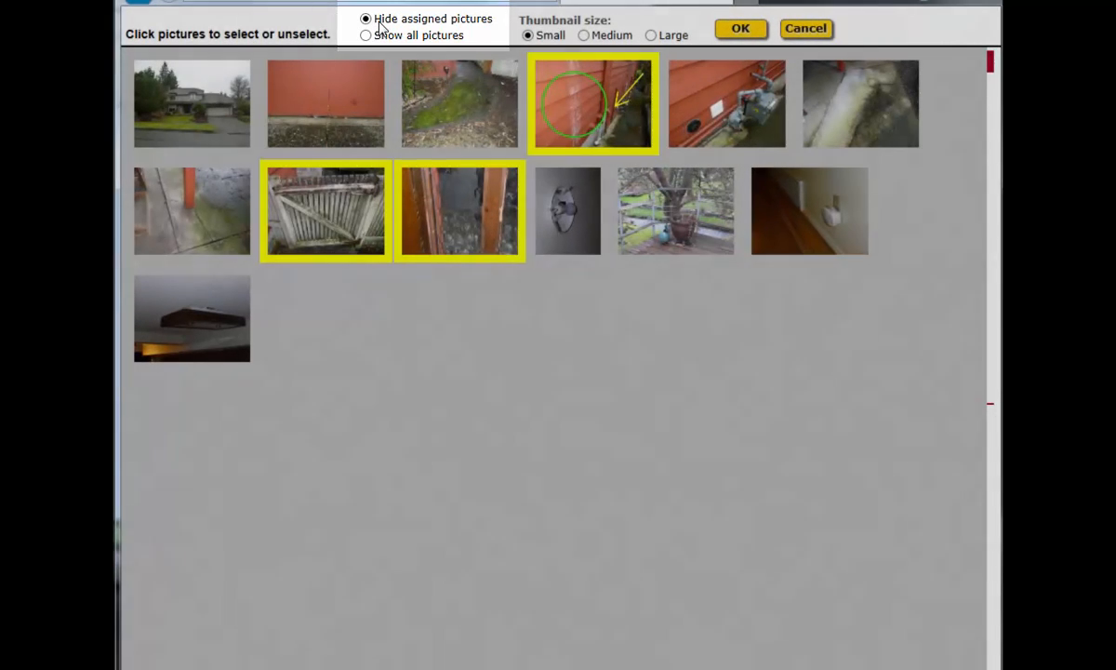
mouse_move(382, 38)
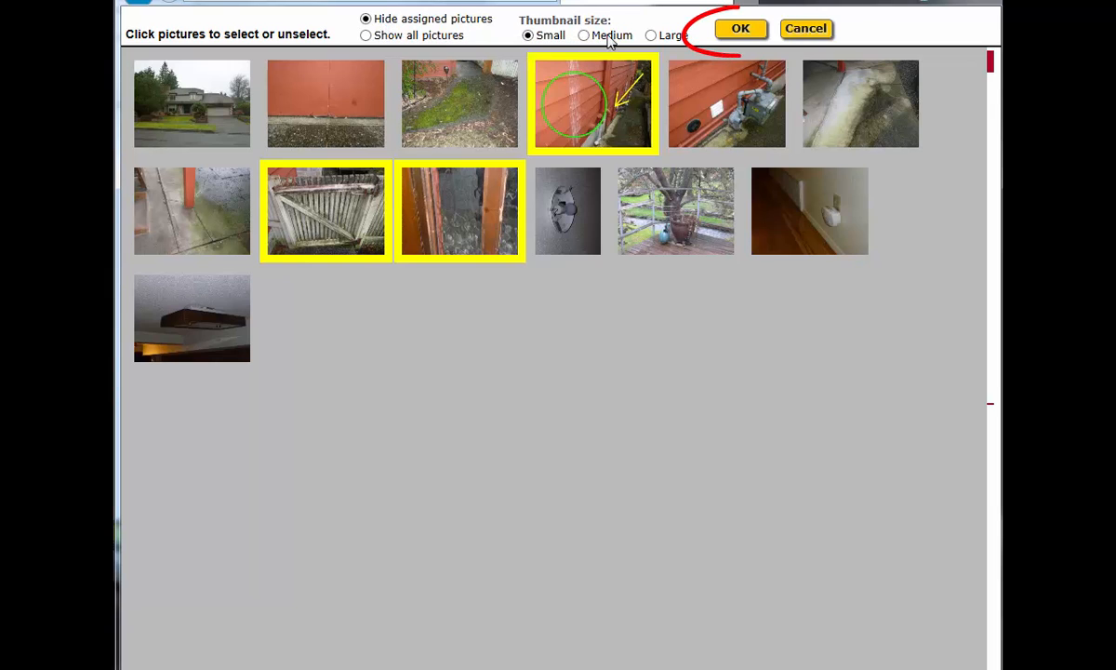
Confirm the three selected photos and save the safety glass concern
left_click(739, 28)
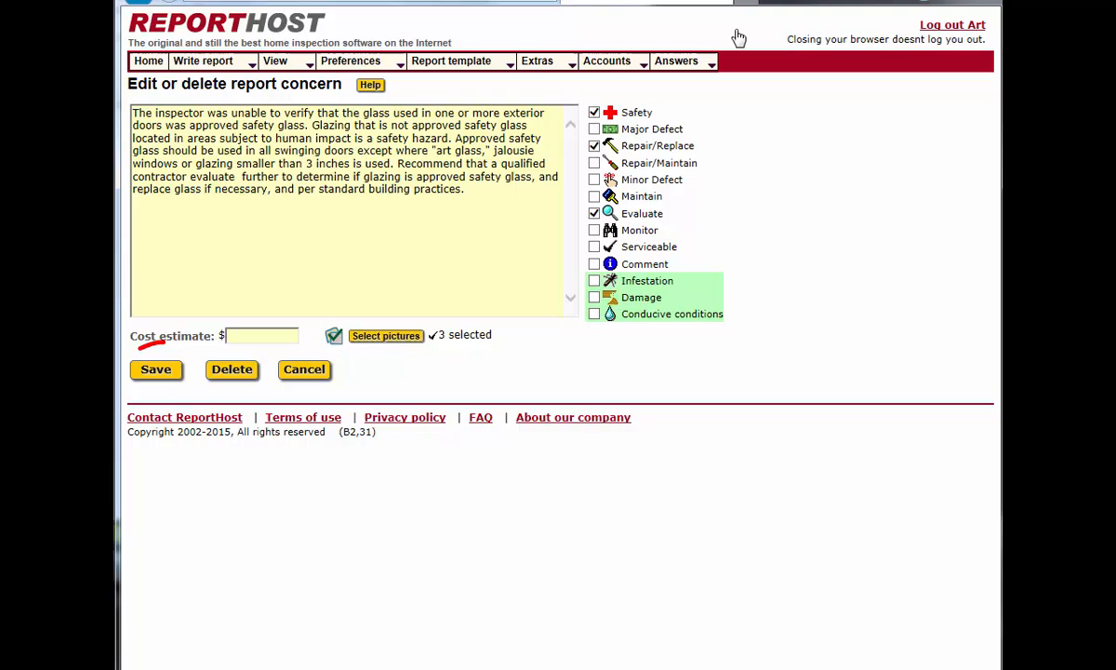
left_click(156, 370)
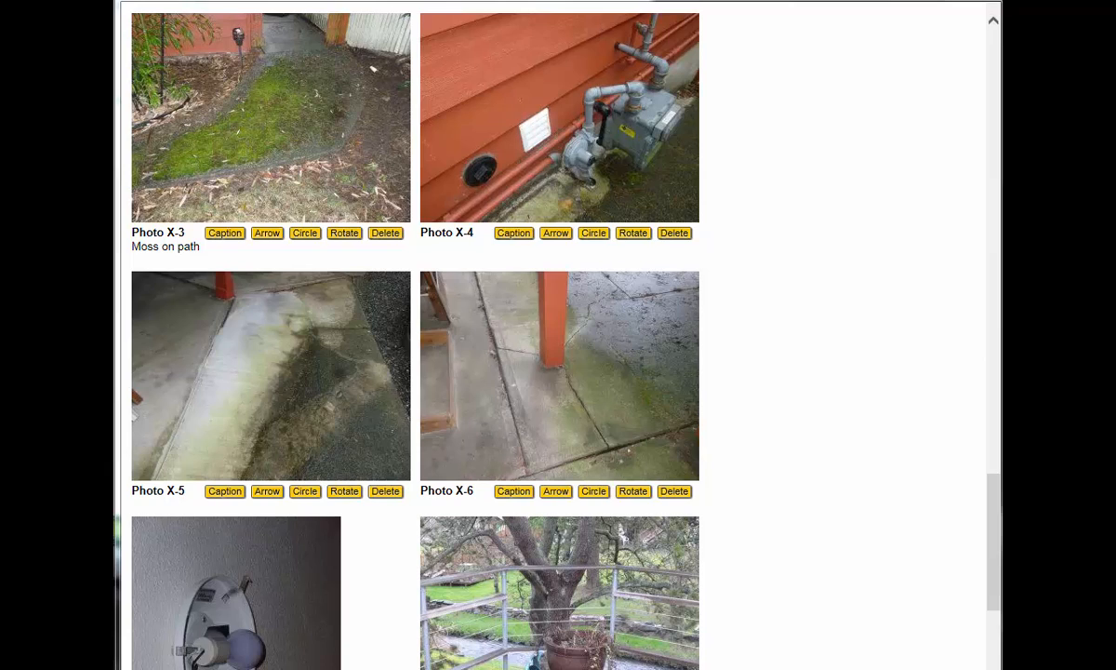
mouse_move(848, 303)
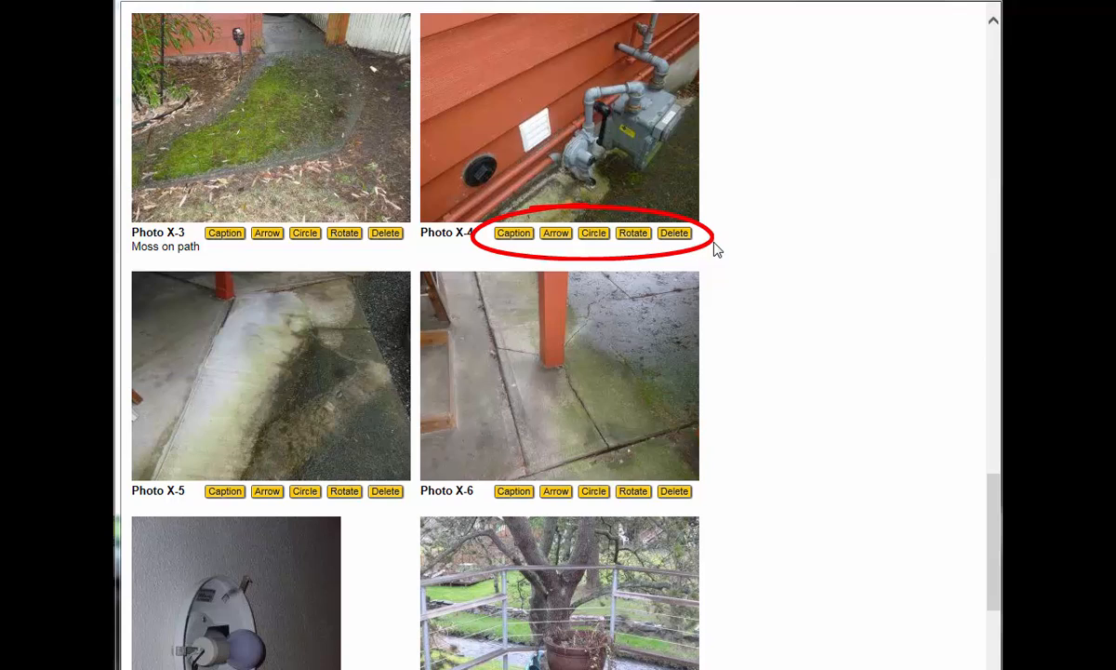
mouse_move(701, 240)
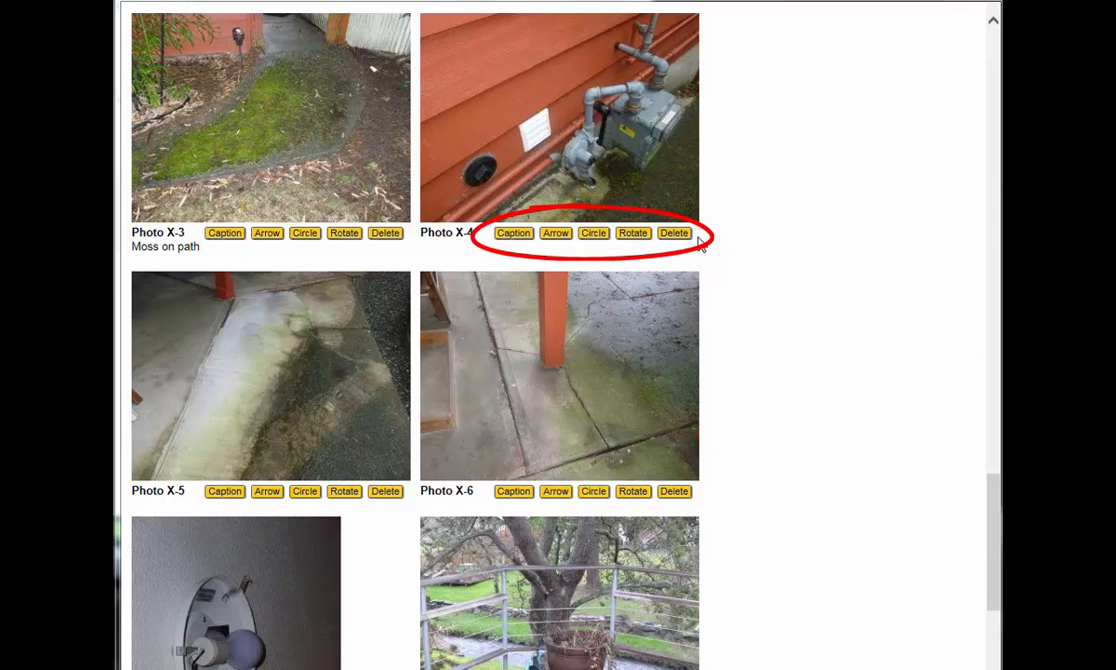